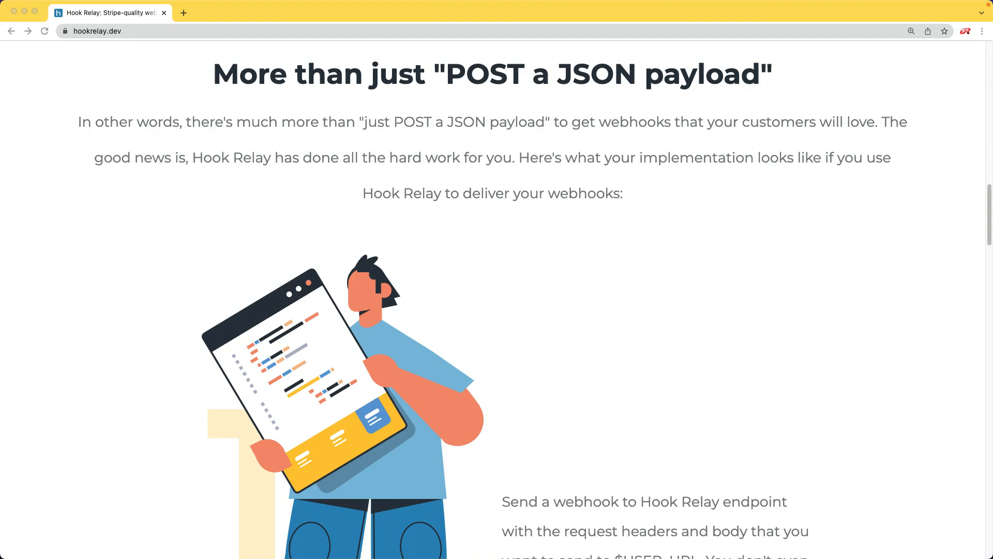
Type a '# title' heading and a '## subheading' into the topic body.
scroll("up", 3)
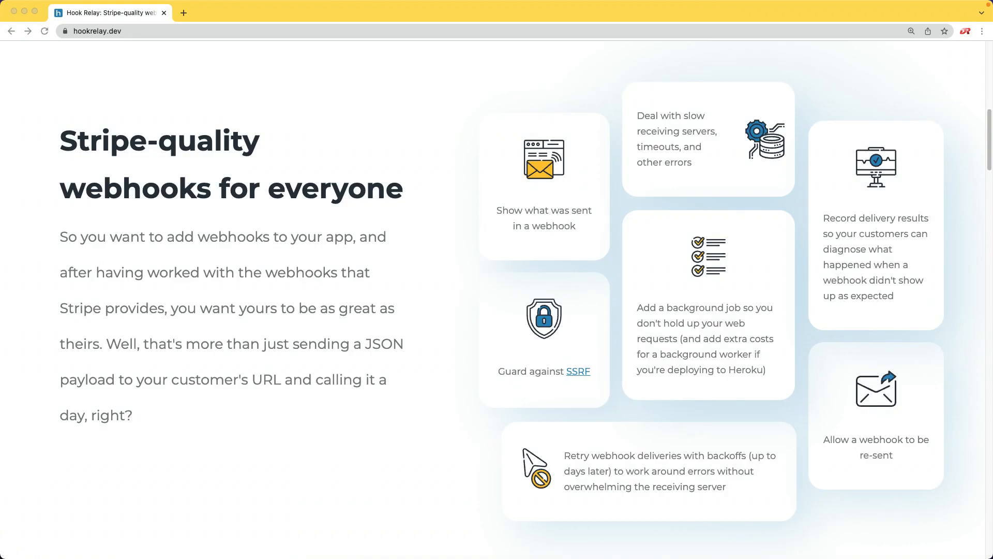
scroll("down", 3)
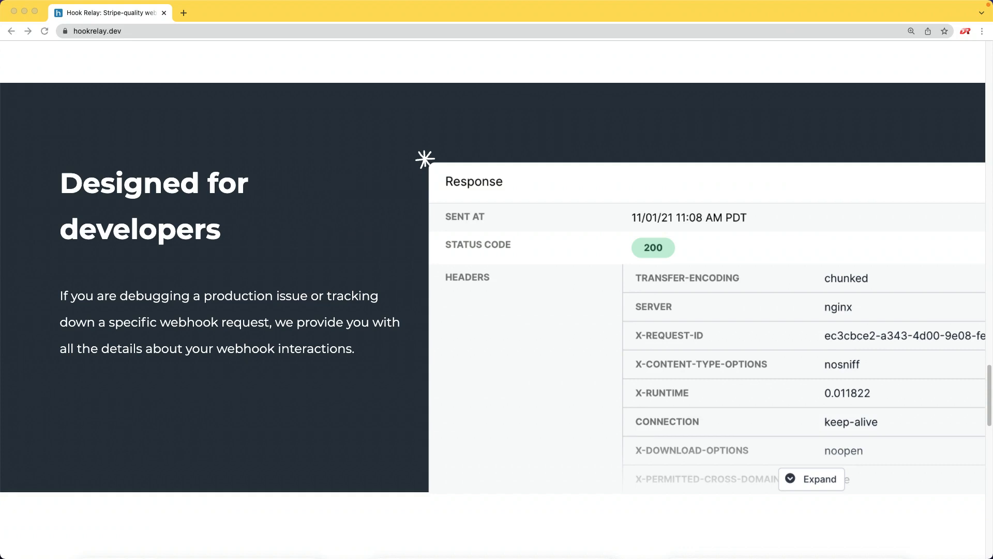
scroll("up", 3)
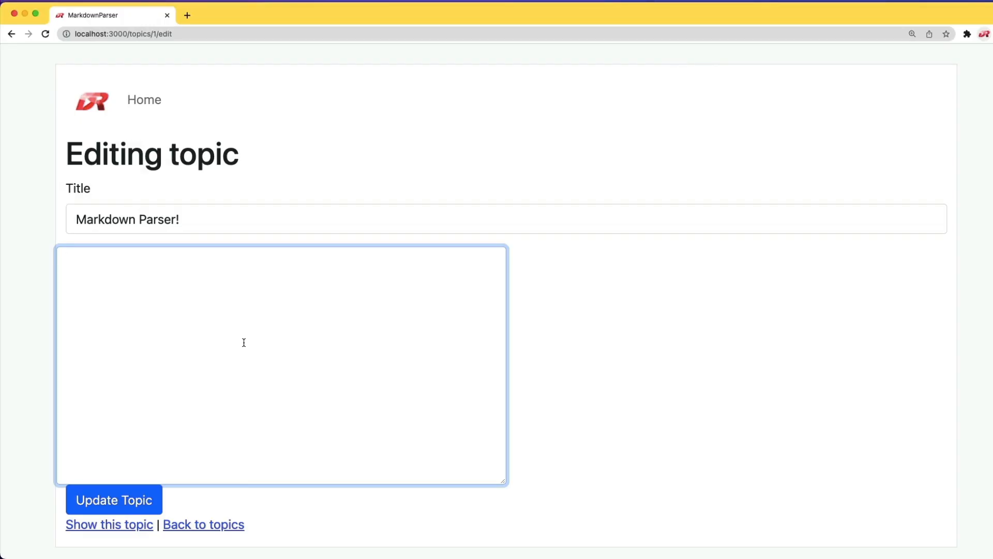
type("# title")
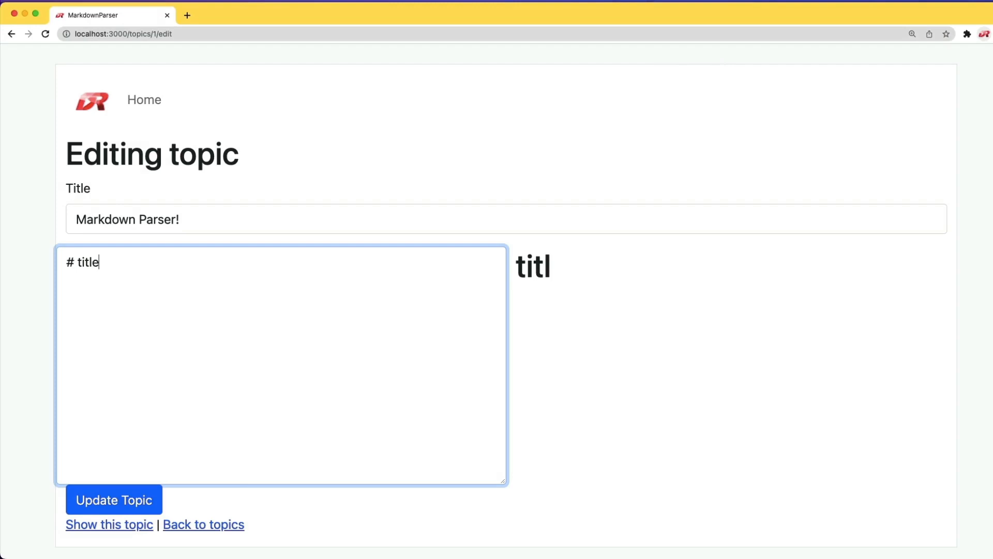
type("e")
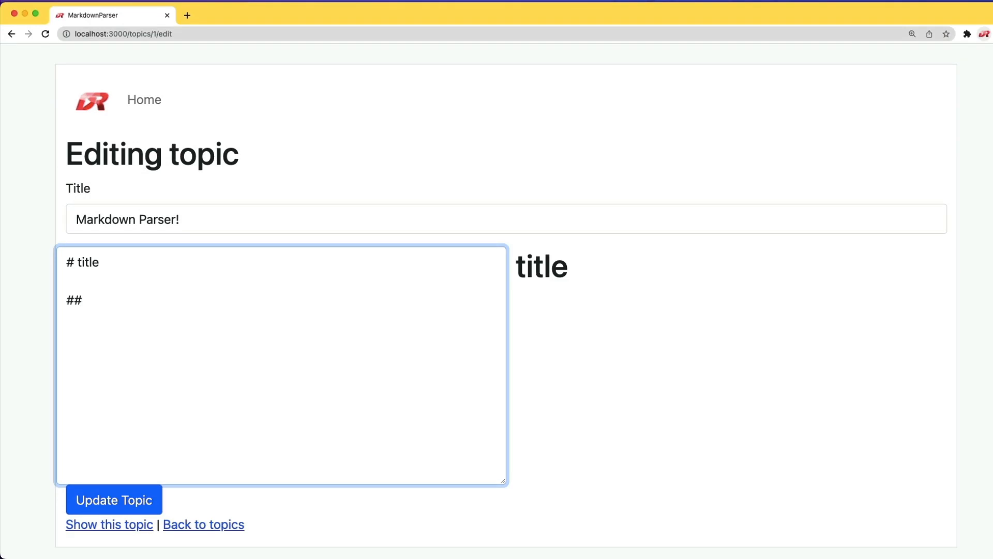
type("su")
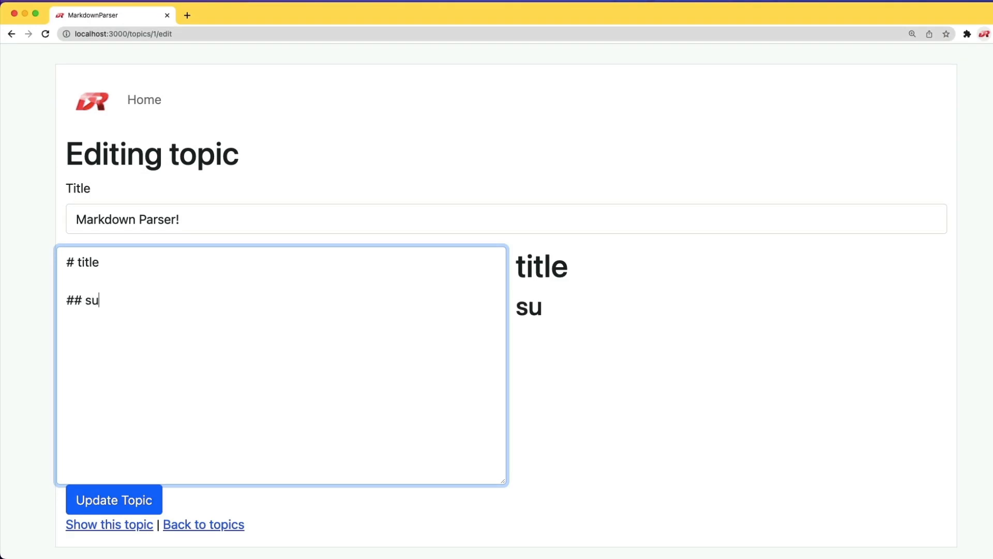
type("bheading")
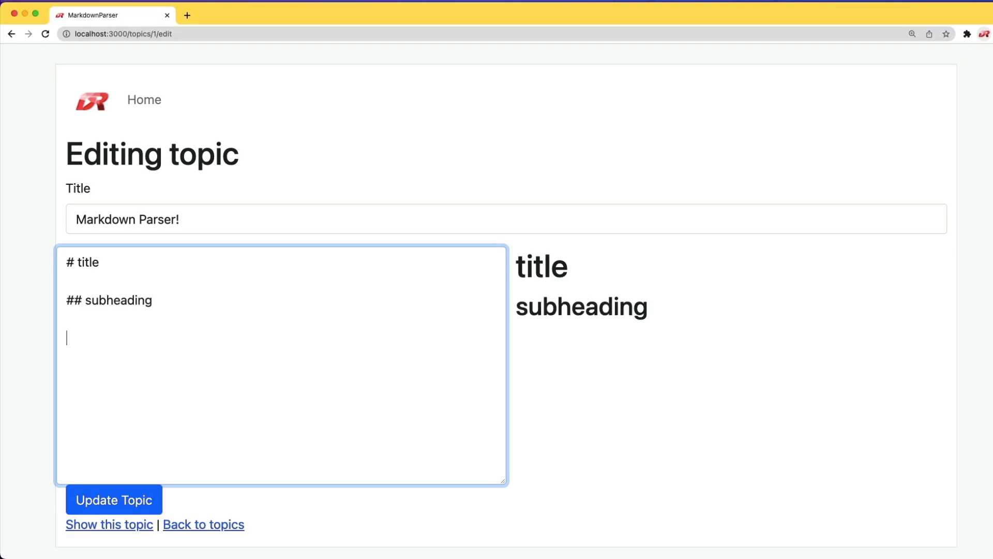
Add bold and italic text plus a ``` fenced code block below the headings.
type("**")
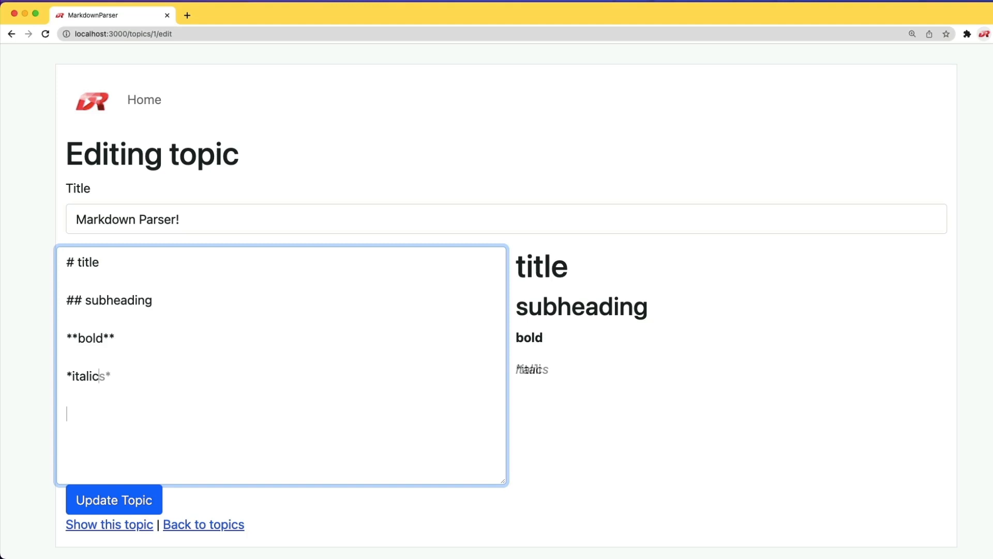
type("```")
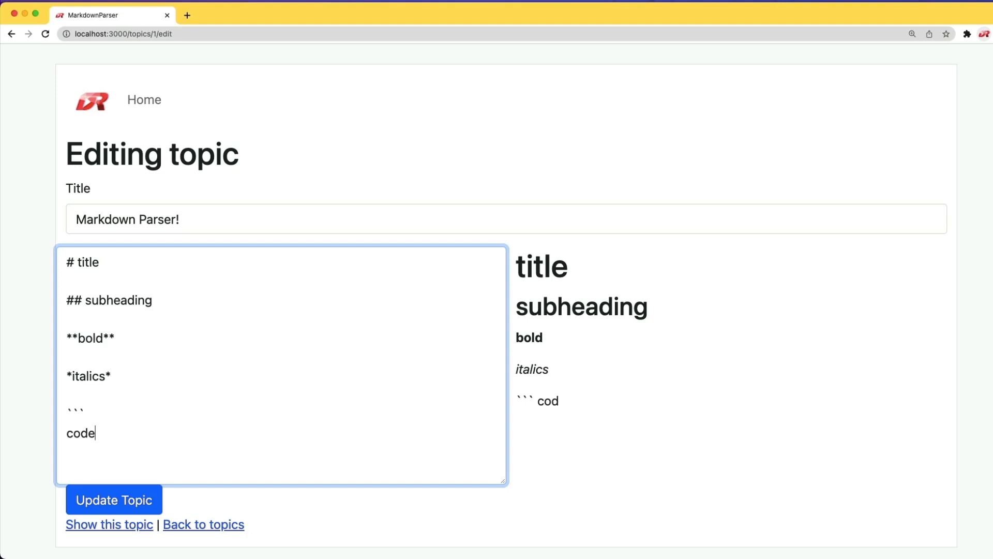
type("```")
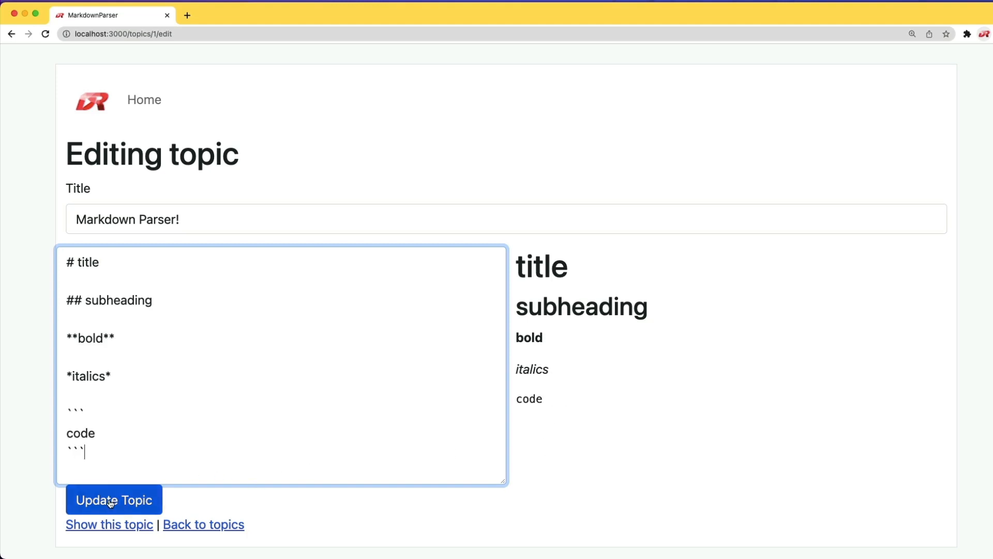
Save the topic via Update Topic, then reopen it with the Edit link.
left_click(112, 499)
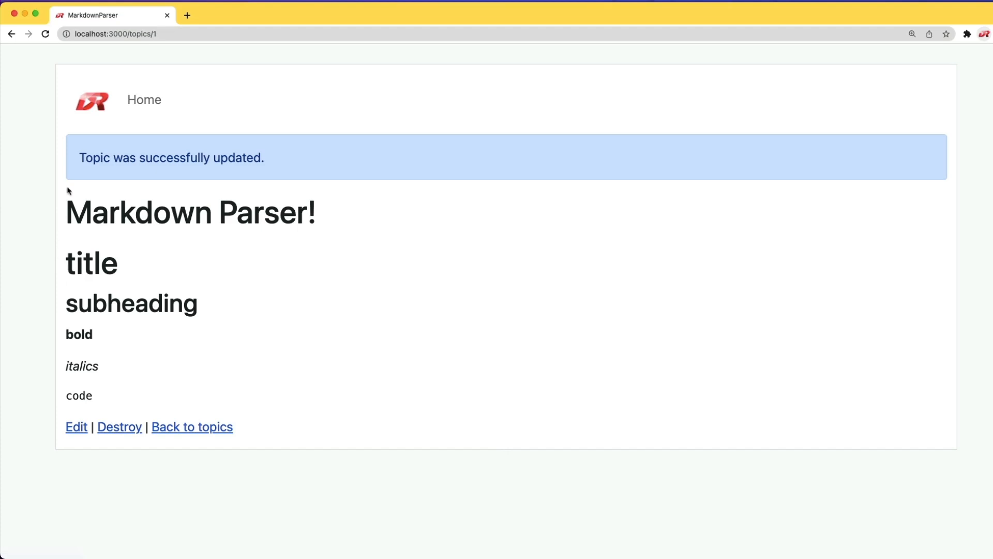
mouse_move(80, 267)
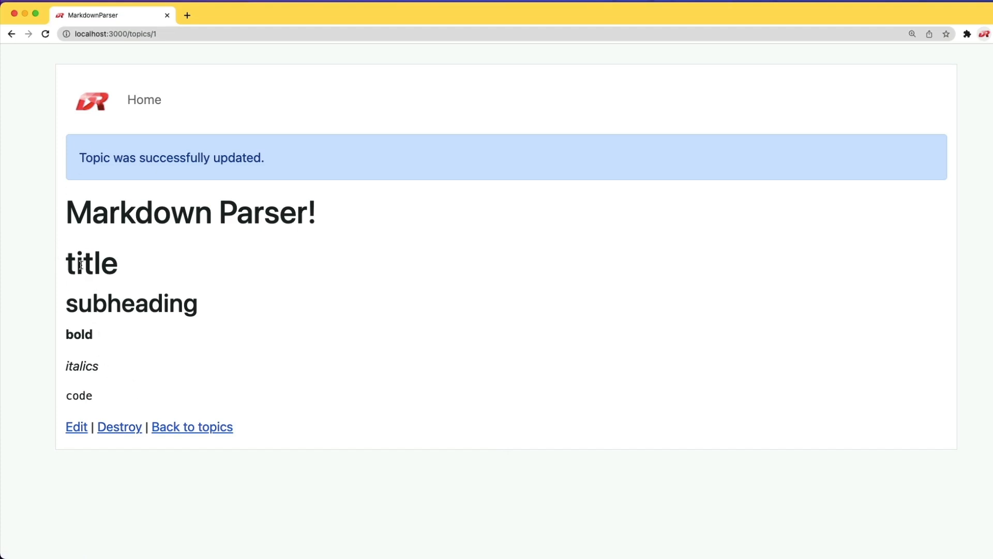
left_click(76, 426)
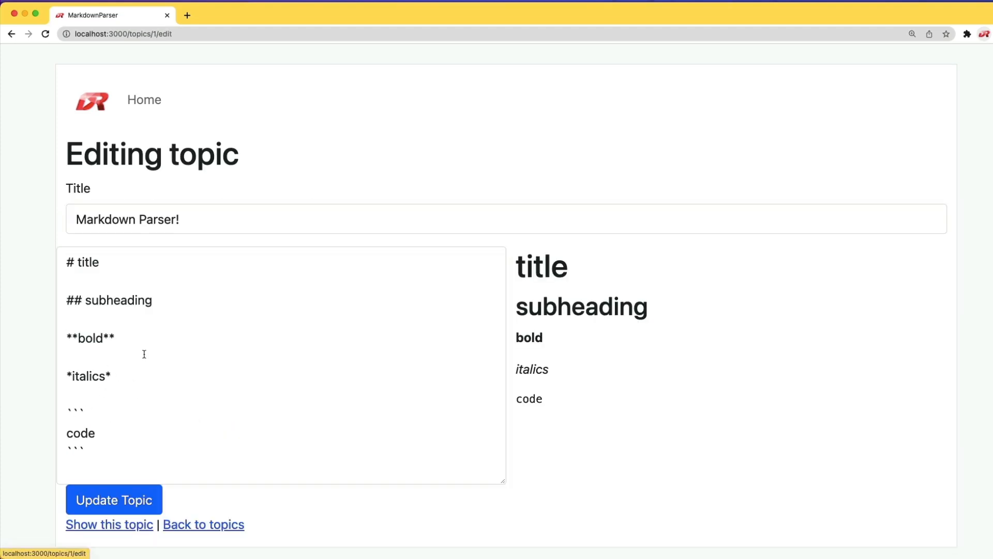
mouse_move(225, 375)
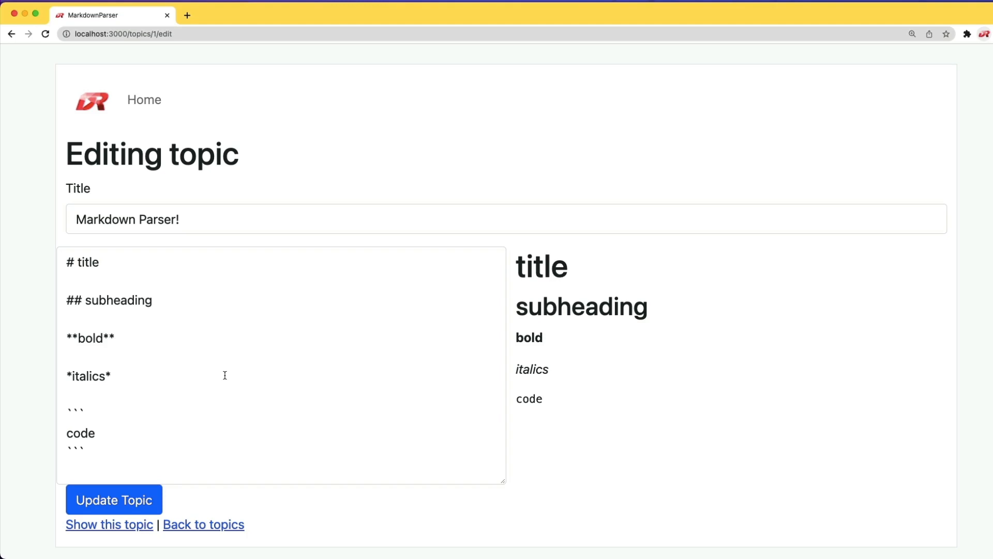
Paste the kitchen-sink sample starting '# Header 1 #', review the preview, and update the topic.
type("# Header 1 #")
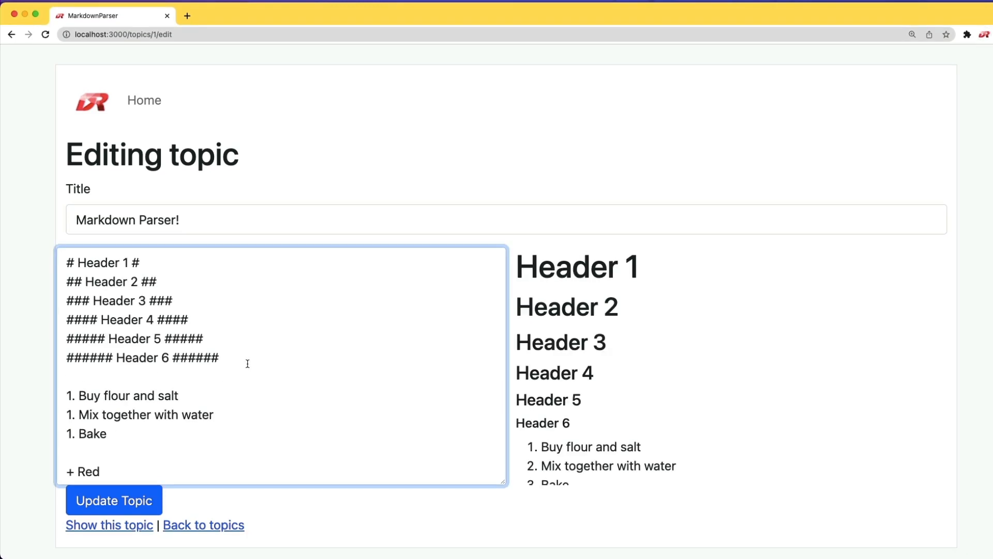
mouse_move(352, 356)
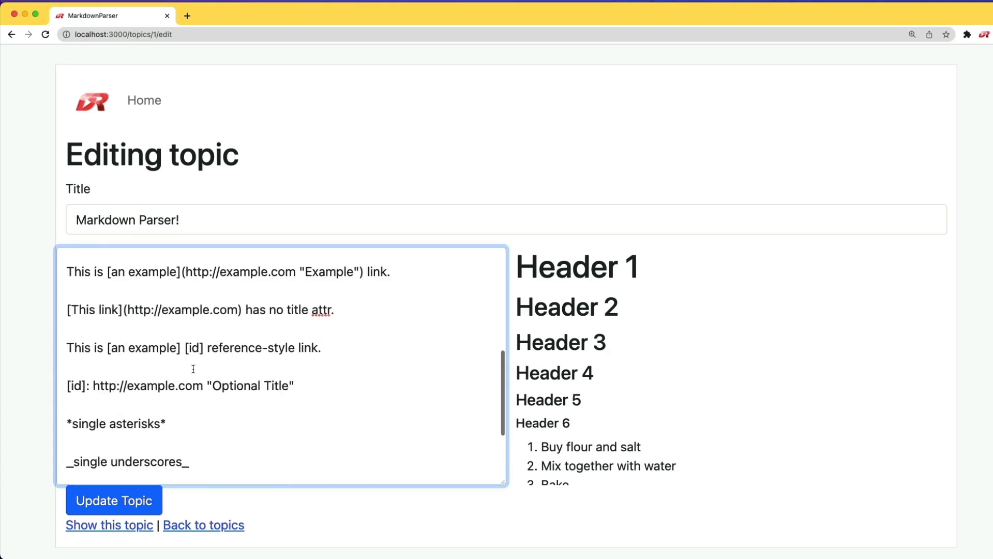
scroll("down", 3)
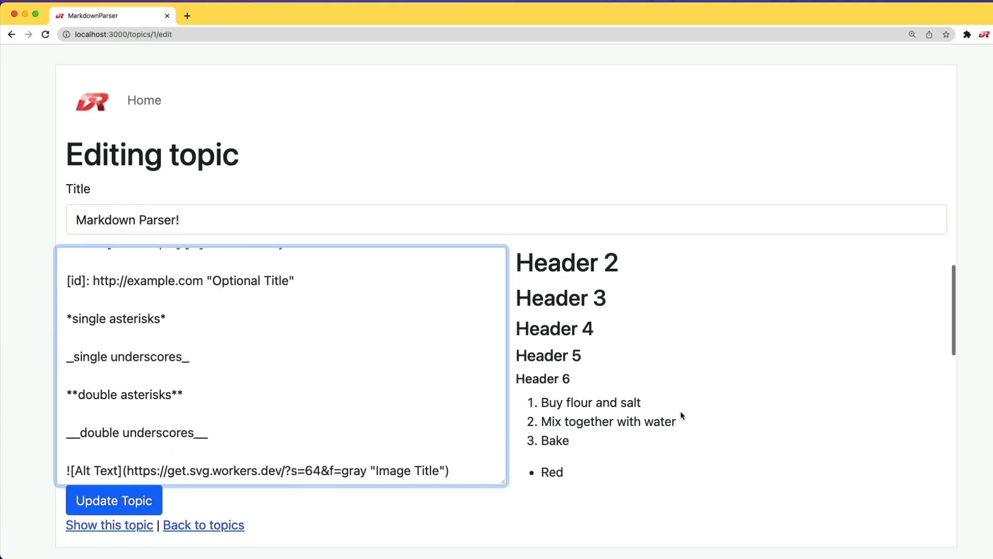
scroll("down", 3)
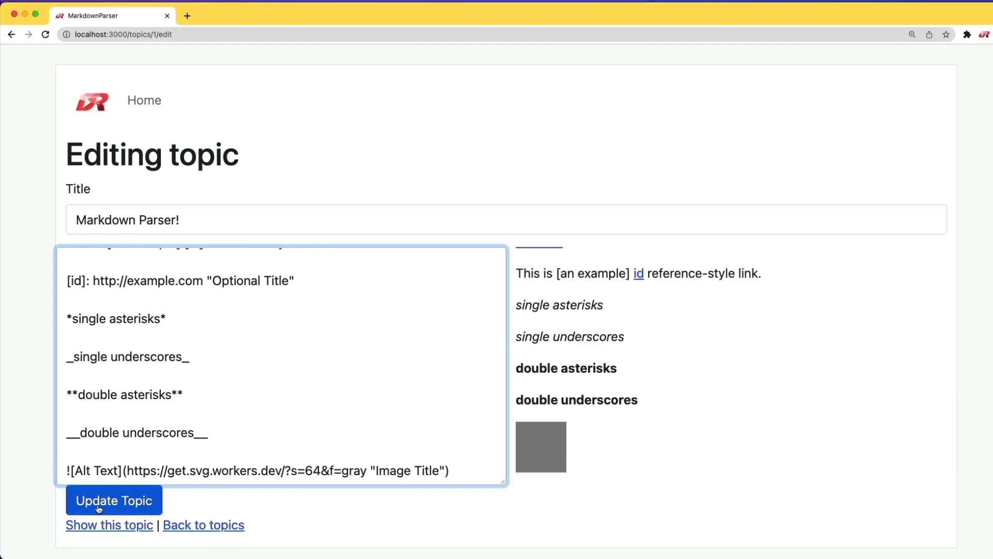
left_click(113, 500)
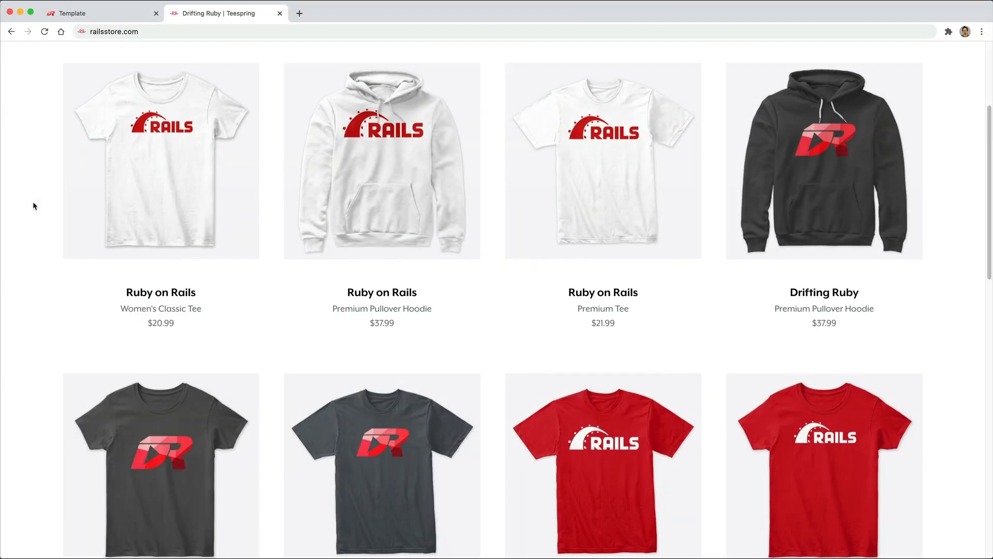
mouse_move(133, 44)
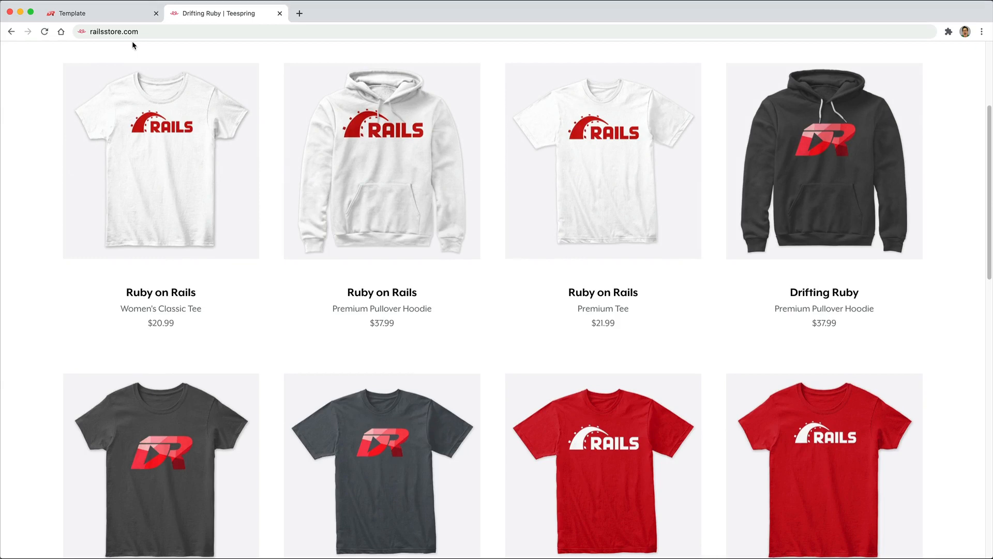
mouse_move(158, 120)
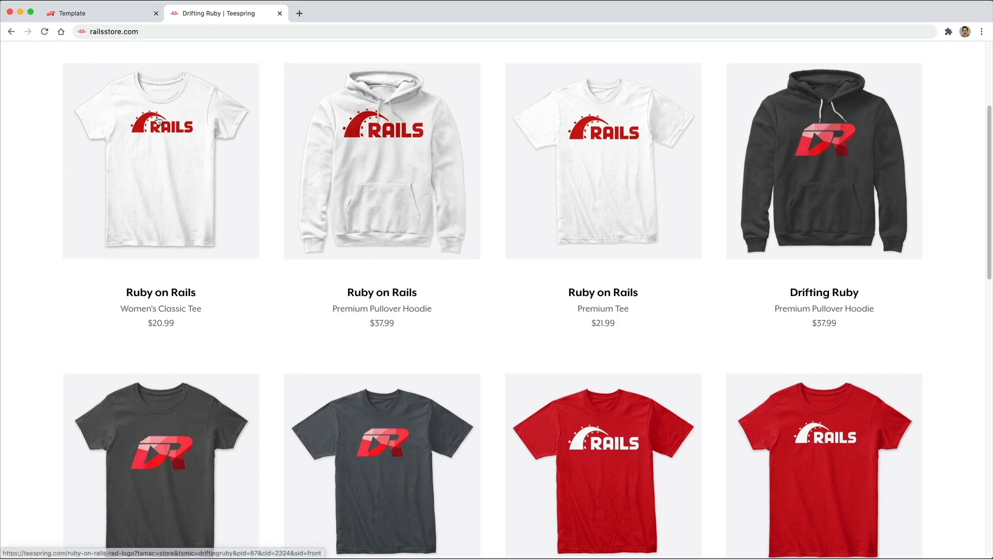